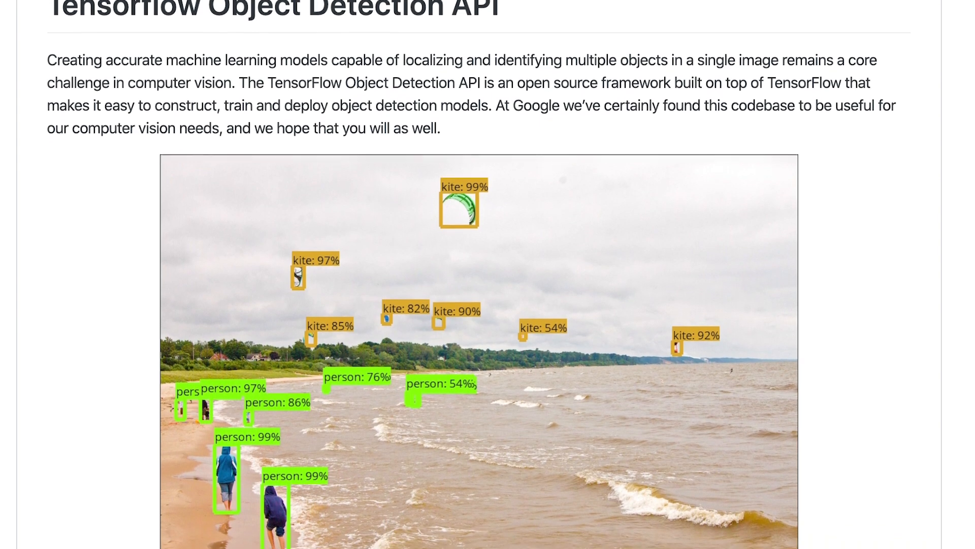
Scroll further through the TensorFlow Object Detection API README before switching to the Unity Pikachu scene
scroll(down, 3)
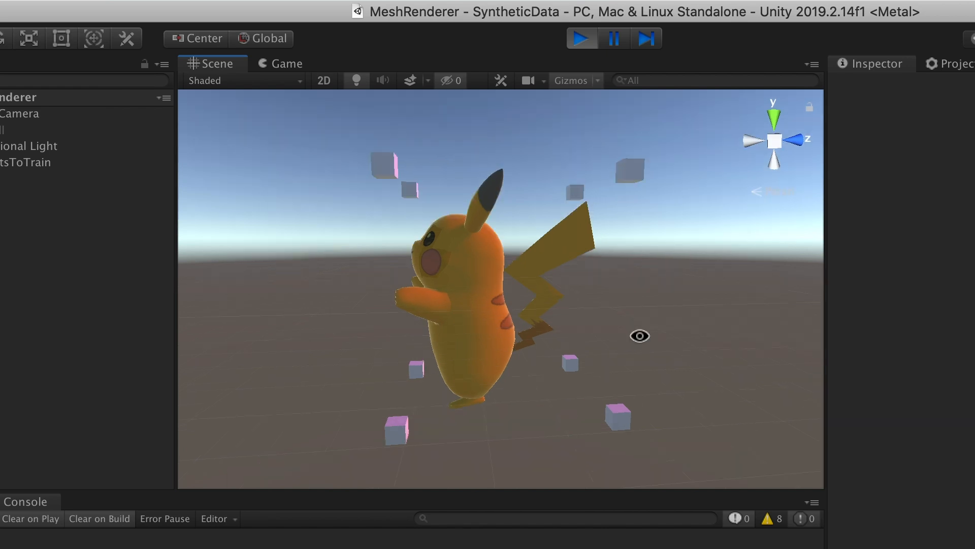
Orbit the Scene view around Pikachu and scroll the mesh-vertex-to-screen-space C# script
drag(640, 336, 407, 340)
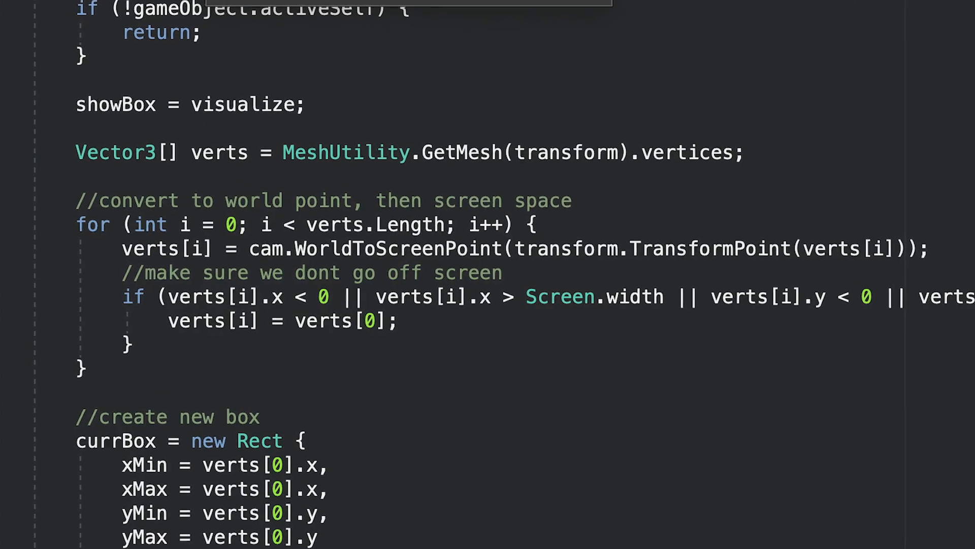
scroll(down, 3)
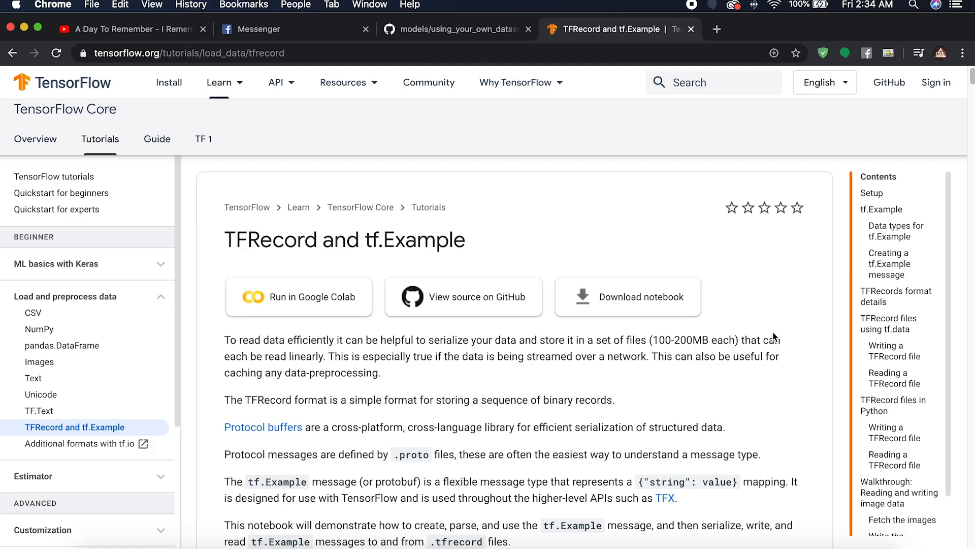
Open the Protocol buffers link in a new tab from the TFRecord tutorial, then move to the UnityStuff folder
scroll(down, 3)
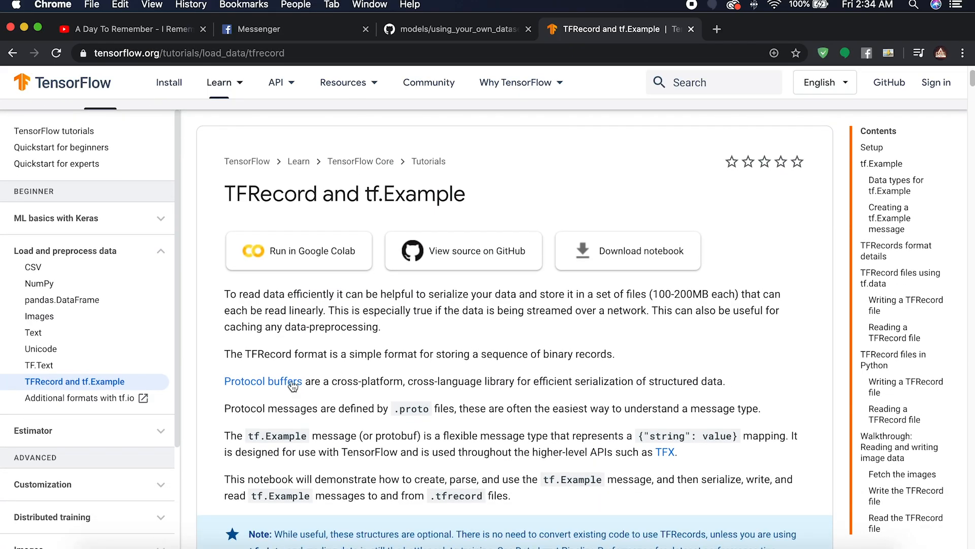
right_click(262, 381)
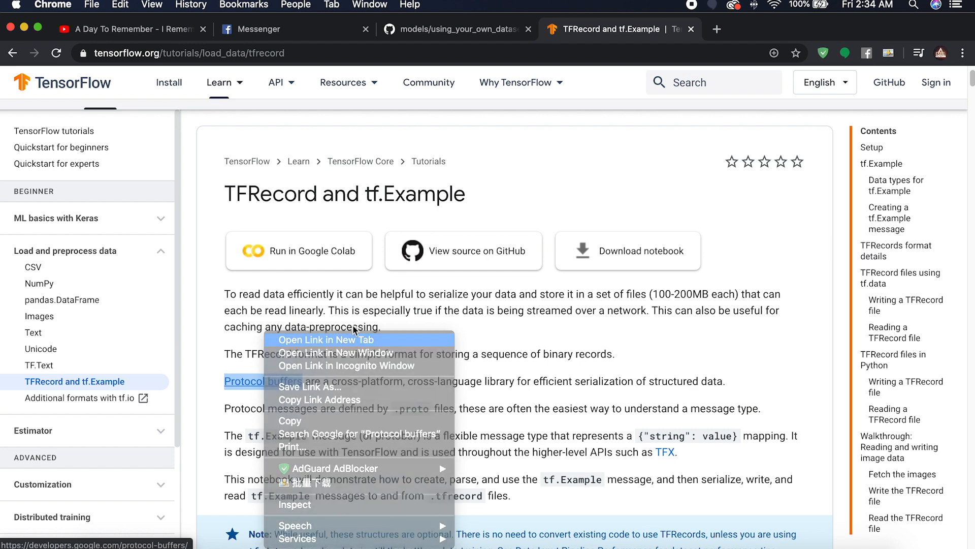
click(327, 339)
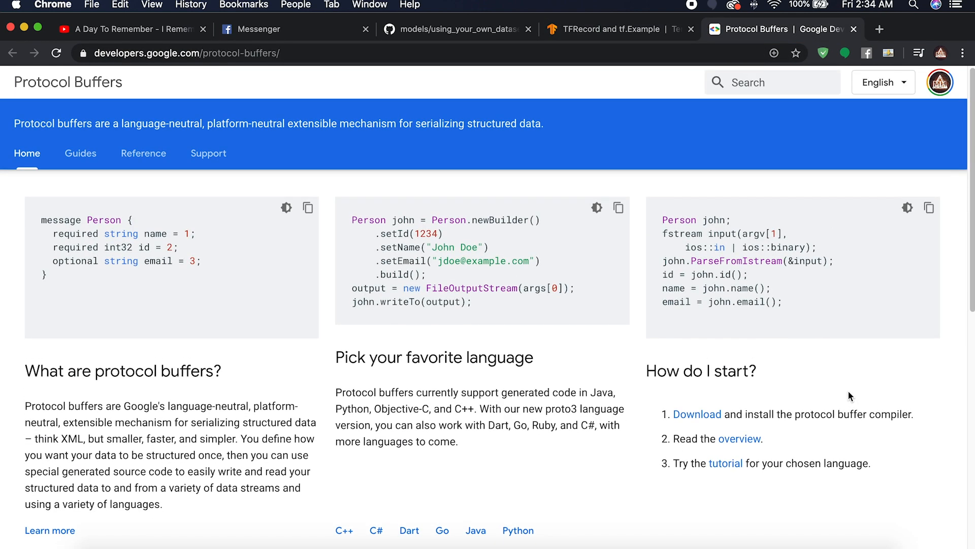
click(452, 28)
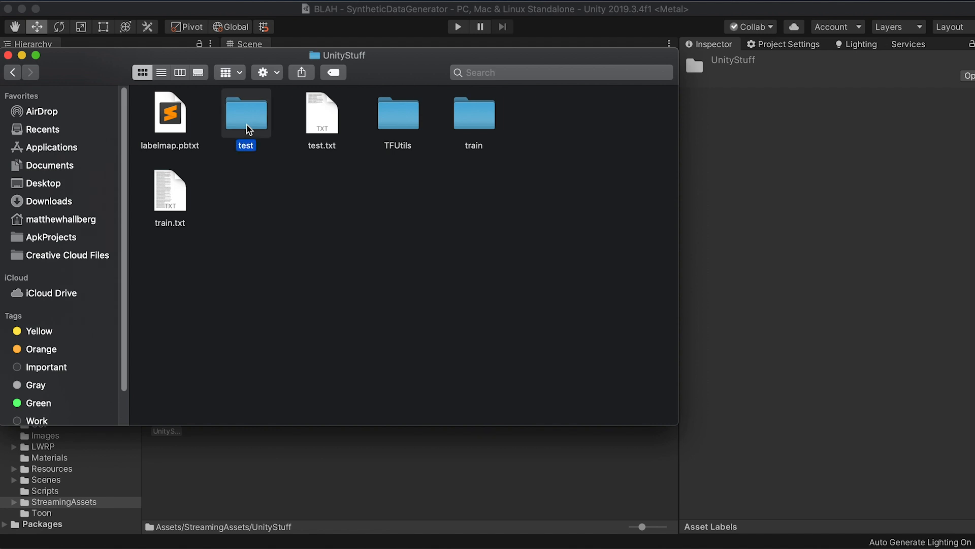
Open the train folder and look over its contents and the GitHub label map
click(474, 113)
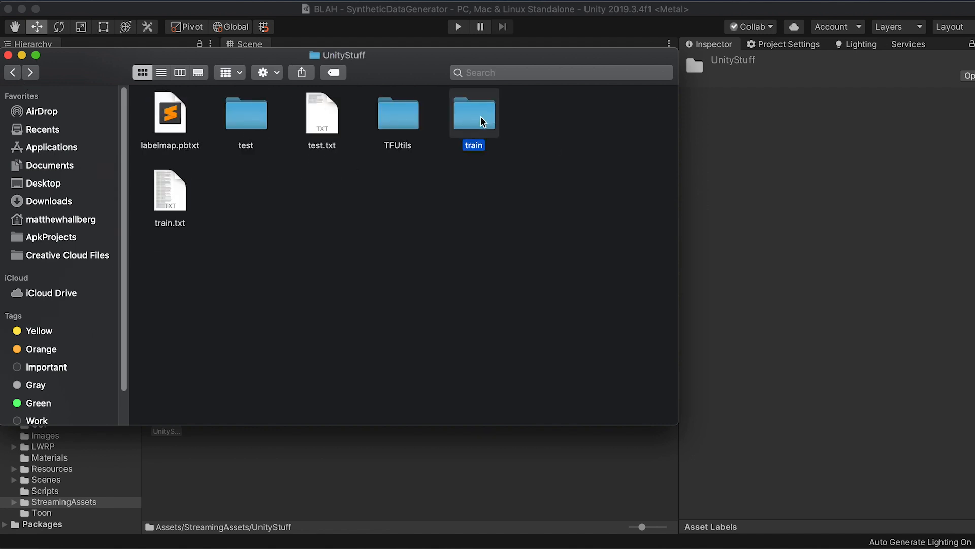
double_click(473, 113)
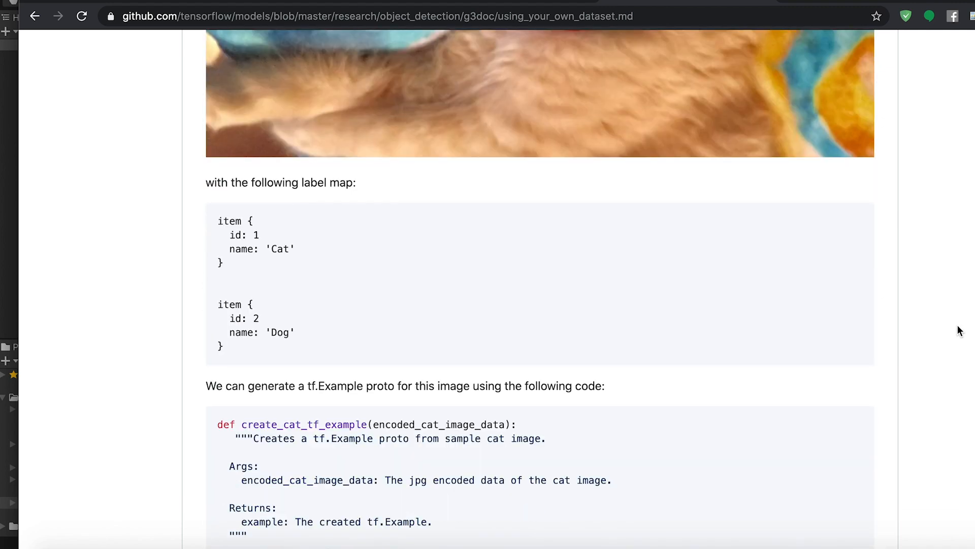
drag(218, 221, 433, 386)
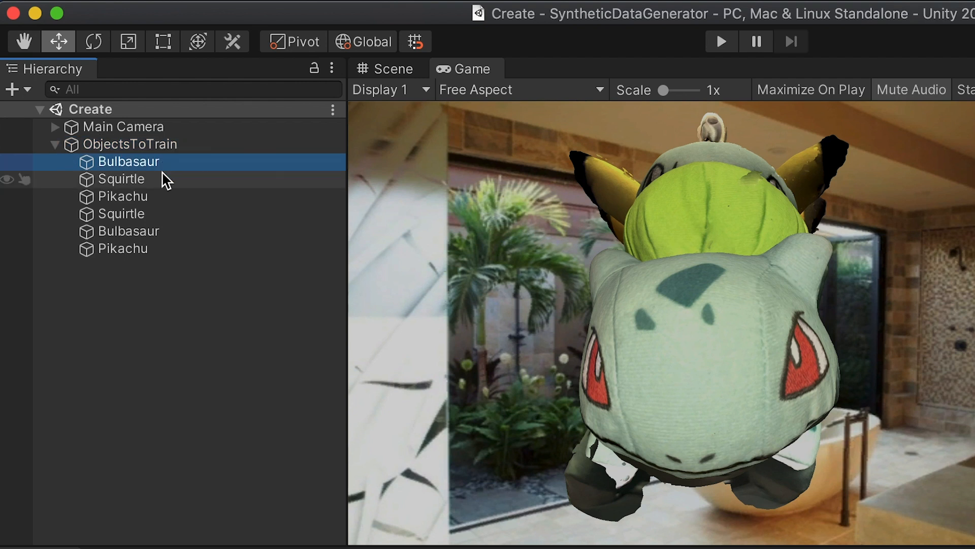
Select the Squirtle and next model entries under ObjectsToTrain in the Hierarchy
click(121, 213)
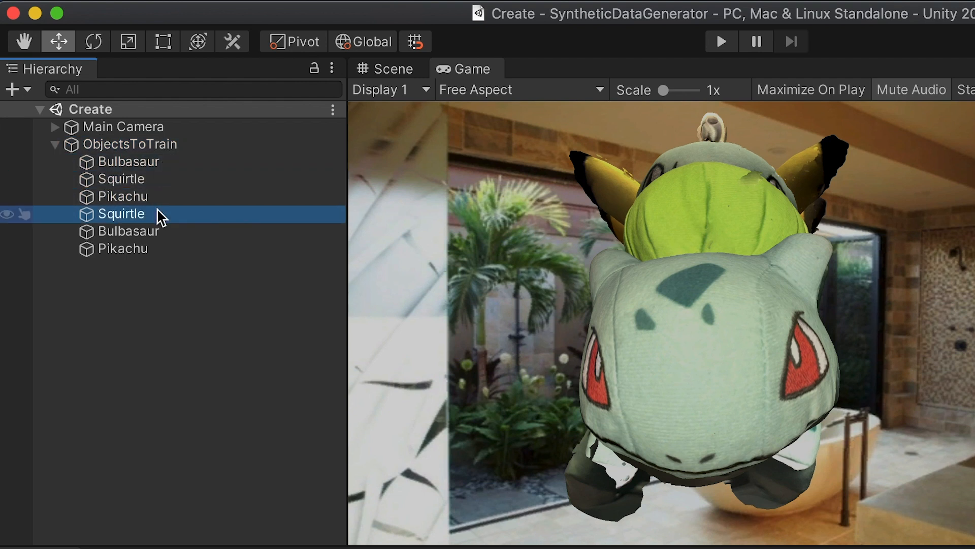
click(129, 232)
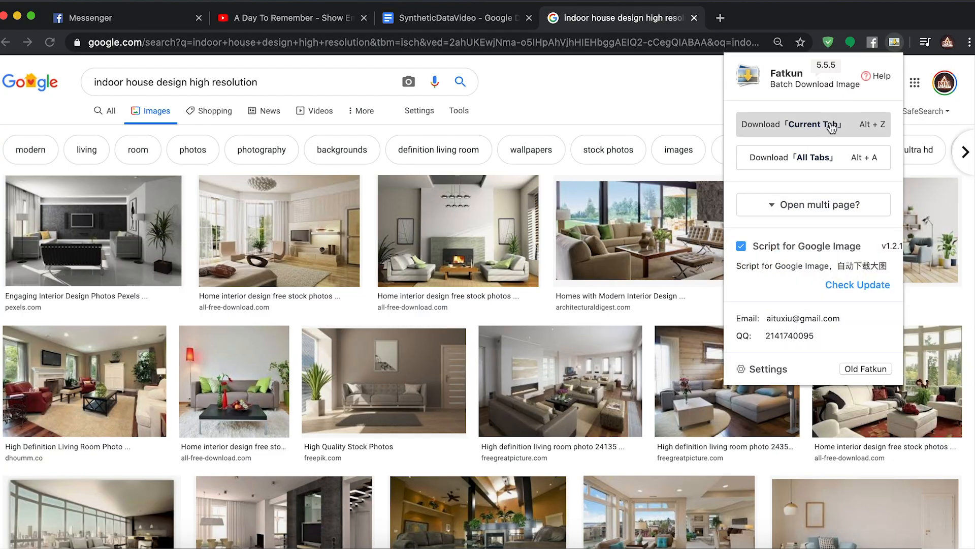
Download all indoor-room images from the current search tab and return to the Unity Textures folder
click(813, 123)
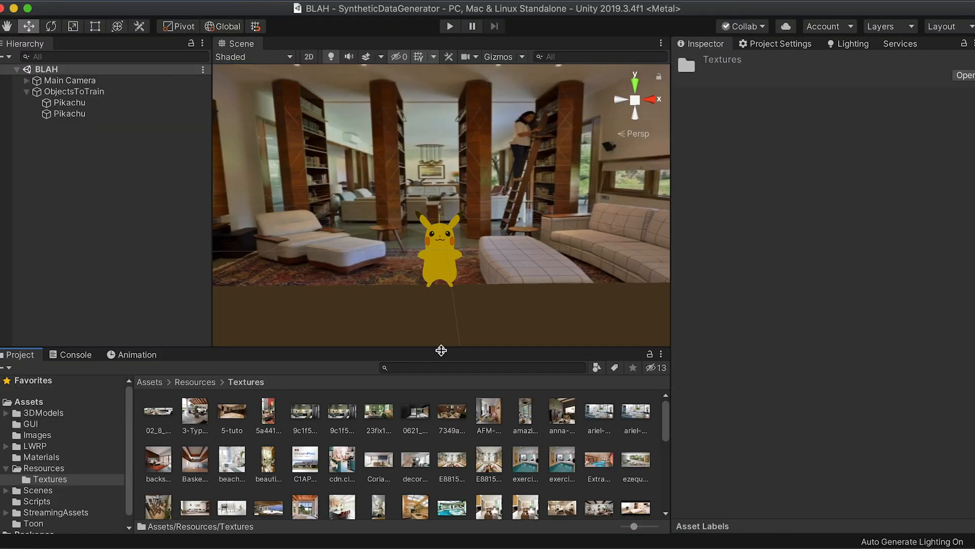
click(451, 26)
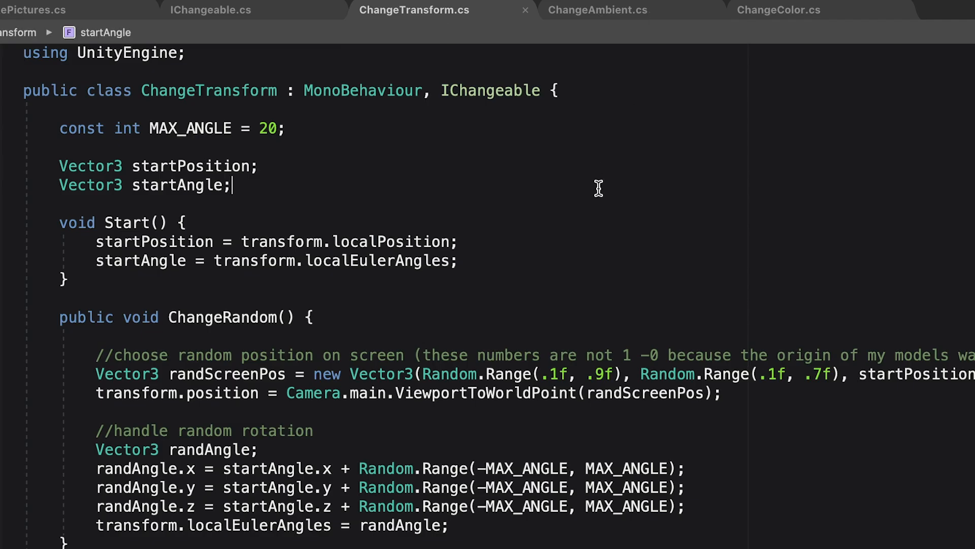
Flip through the ChangeAmbient, ChangeColor, ChangeLight and ChangePoseByValue randomizer scripts
click(602, 10)
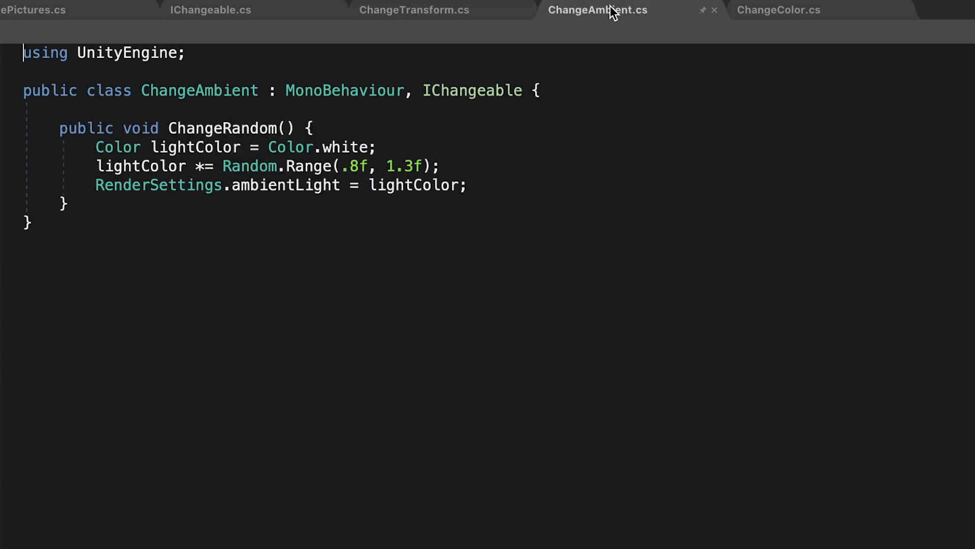
click(780, 9)
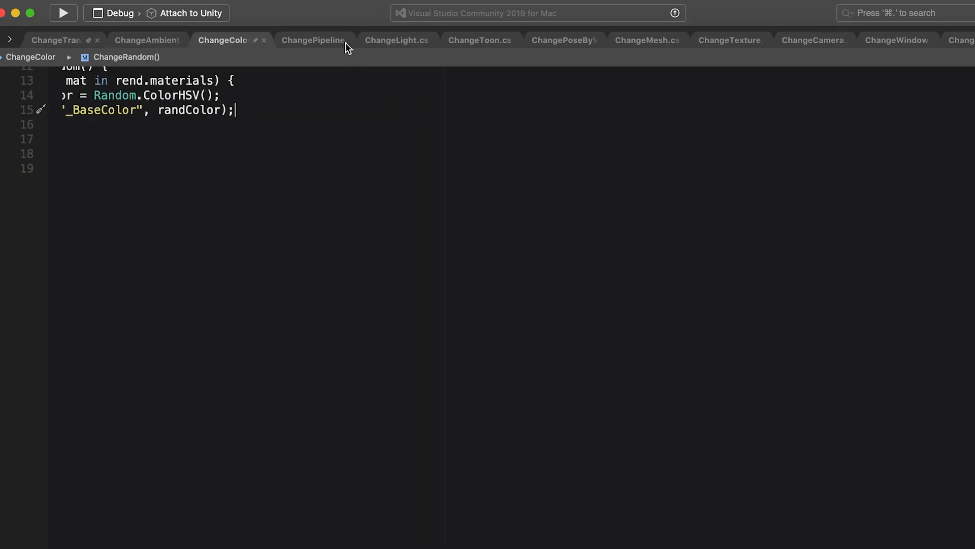
click(400, 40)
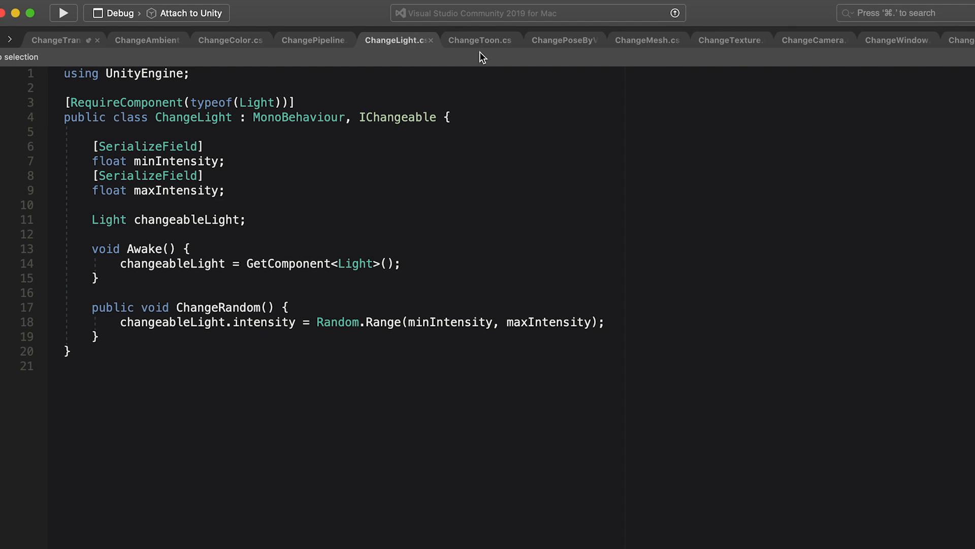
click(563, 41)
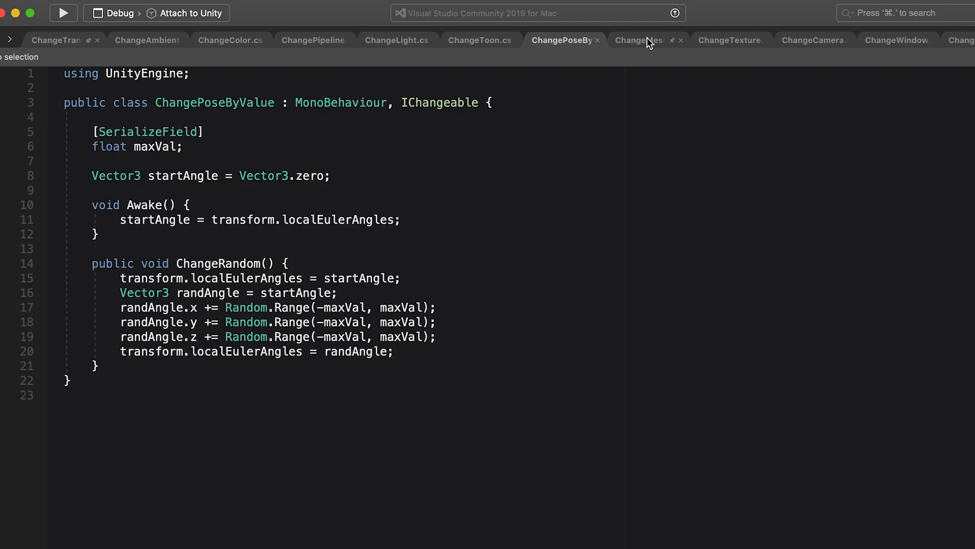